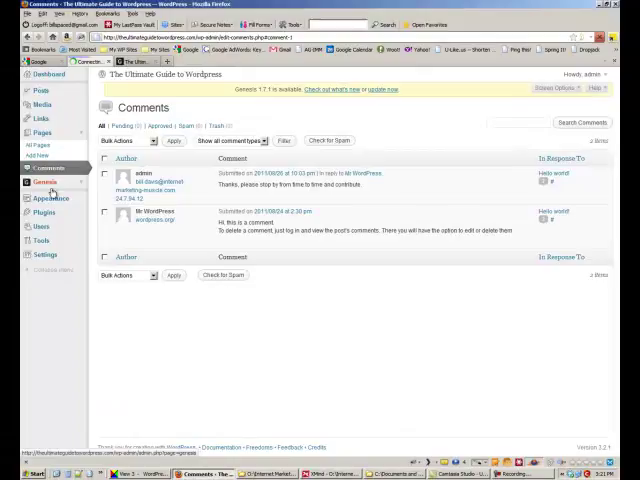
Return to the Dashboard and bring up Users > All Users showing the single admin account.
click(46, 72)
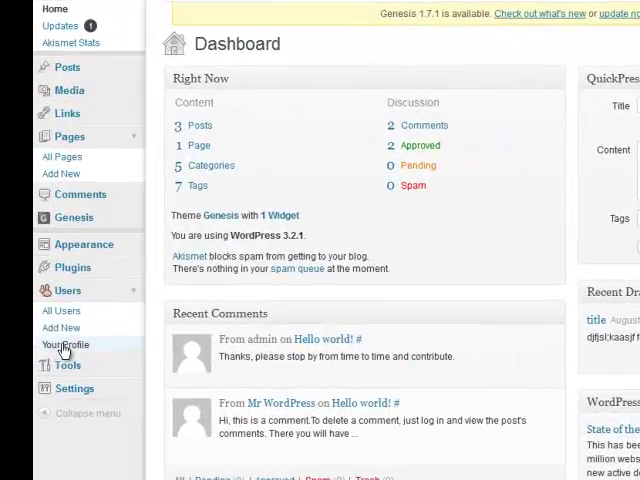
mouse_move(60, 312)
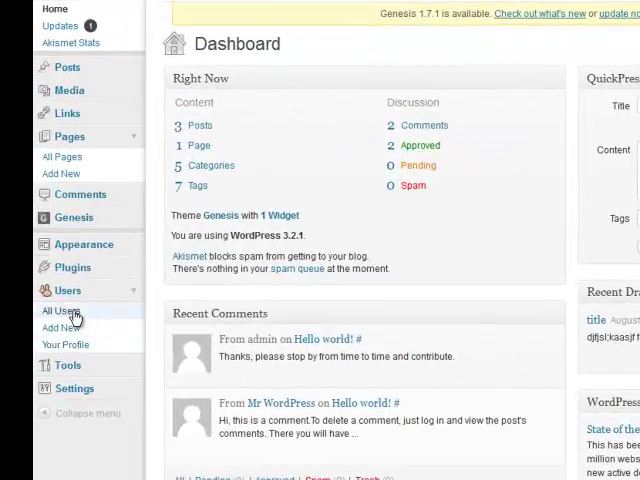
click(60, 310)
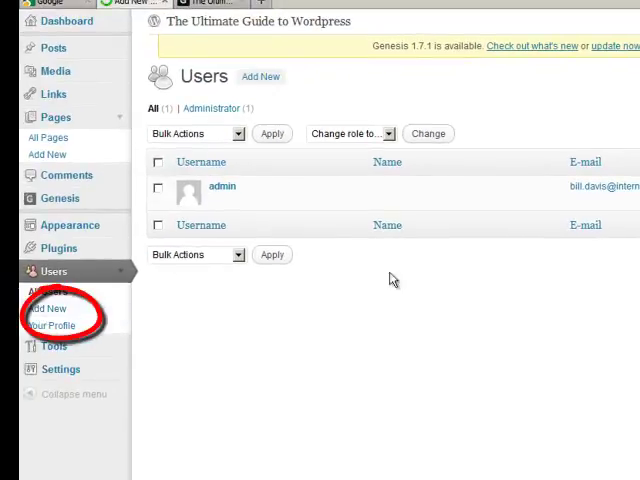
click(48, 308)
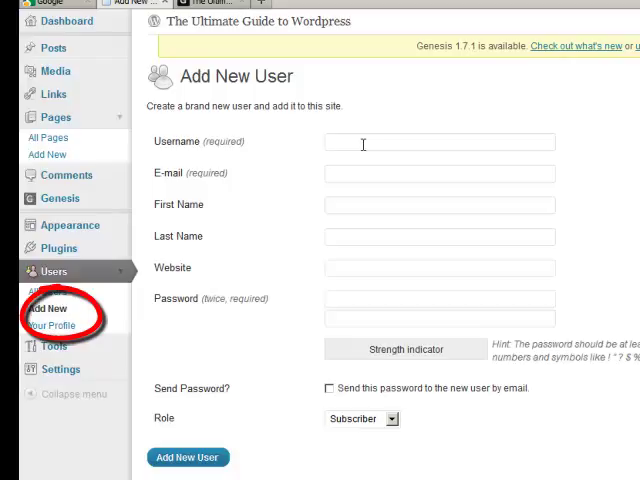
text(Bill)
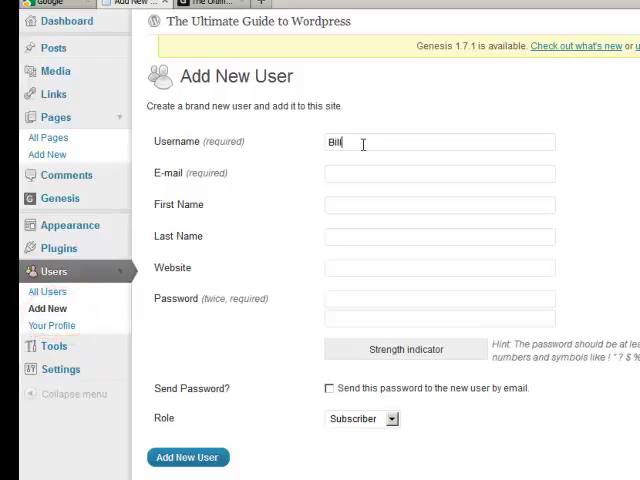
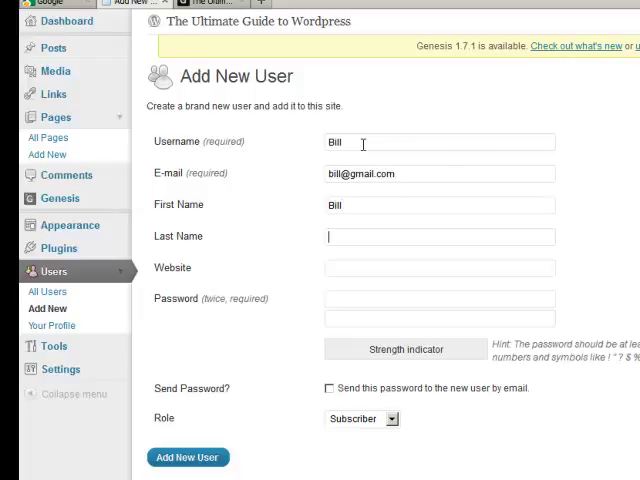
text(Smith)
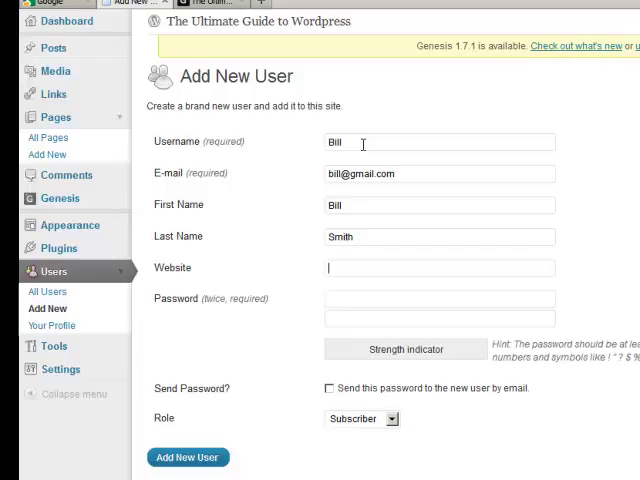
text(http:/)
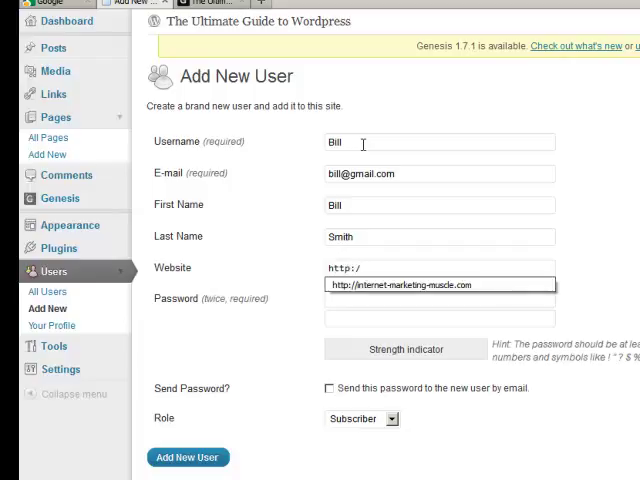
click(440, 284)
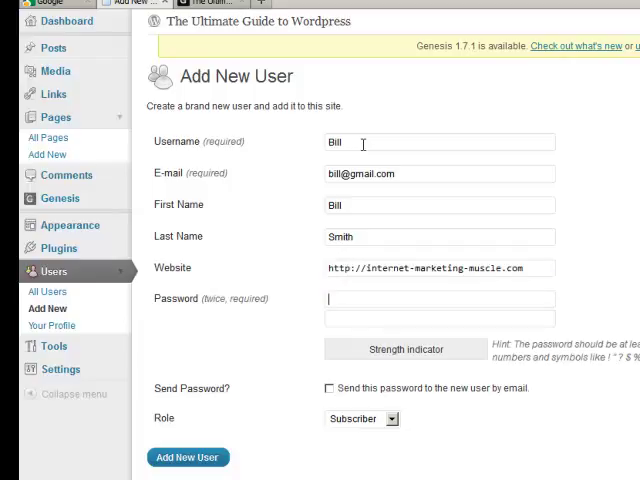
Enter the password twice, correcting the mismatched confirmation.
text(•••)
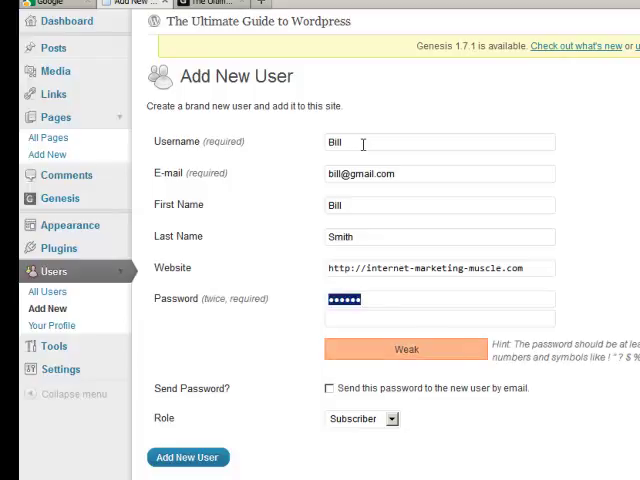
text(•••••)
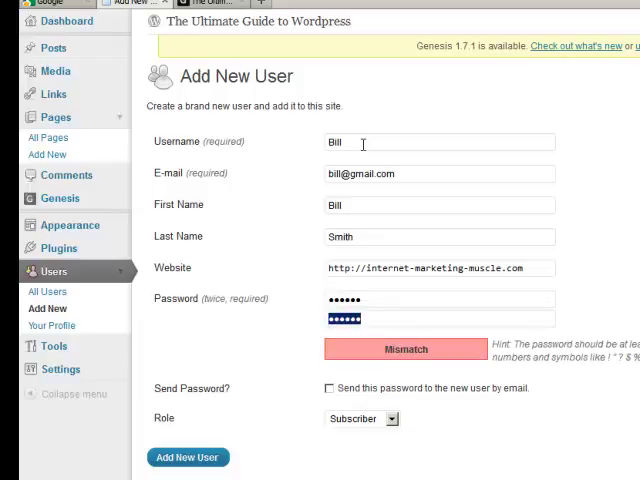
click(440, 318)
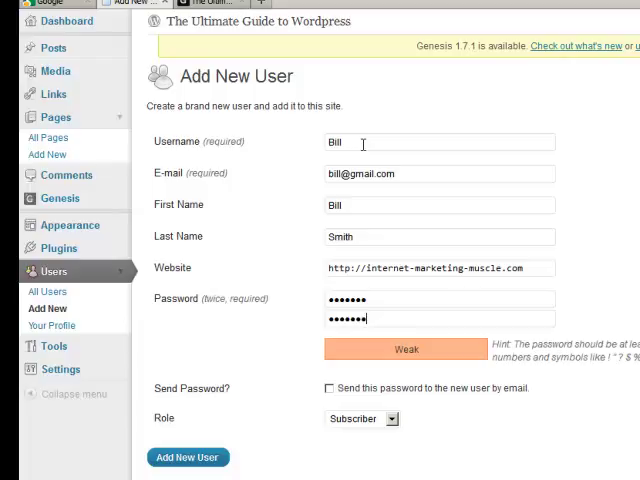
mouse_move(322, 406)
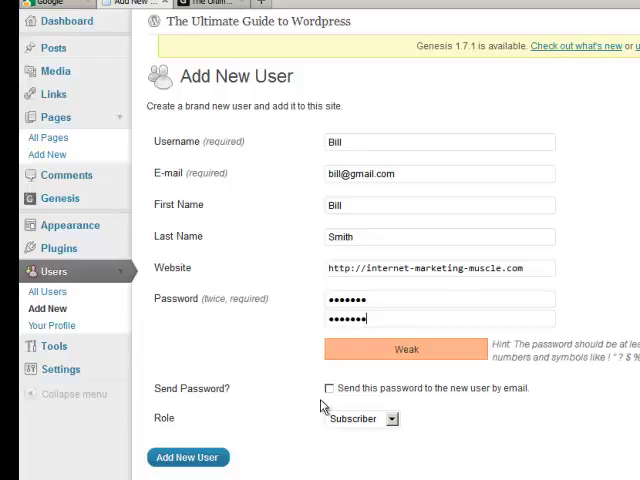
Have the password emailed to the new user and set the role to Administrator.
click(328, 388)
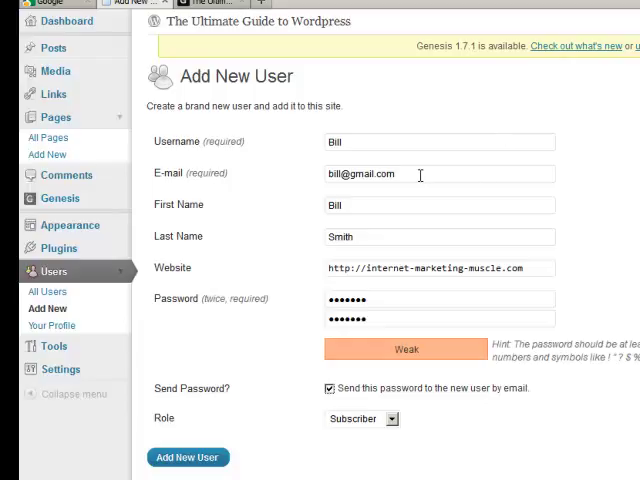
double_click(362, 174)
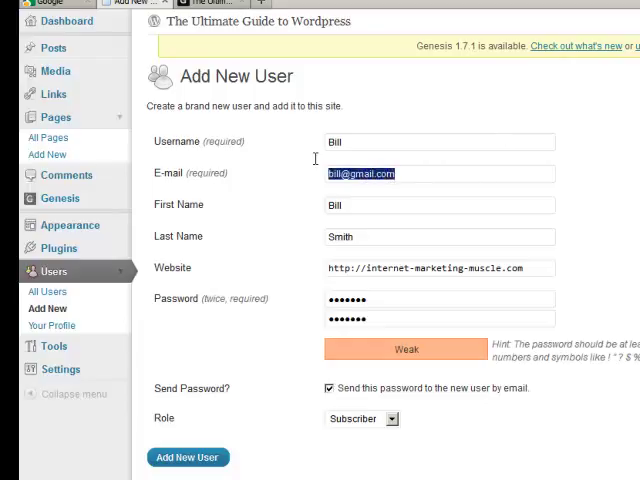
mouse_move(404, 300)
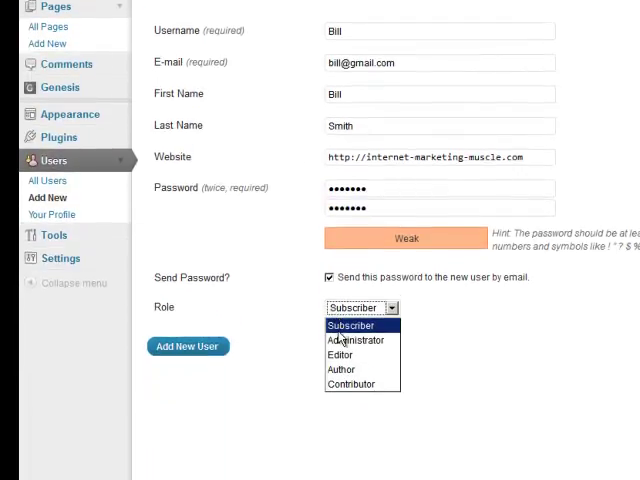
mouse_move(340, 354)
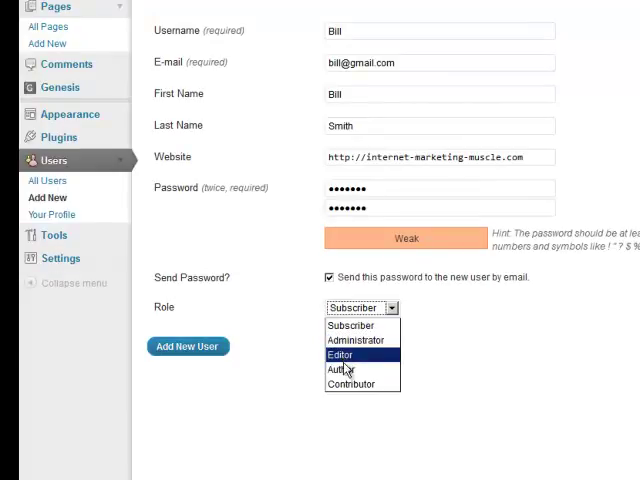
mouse_move(350, 384)
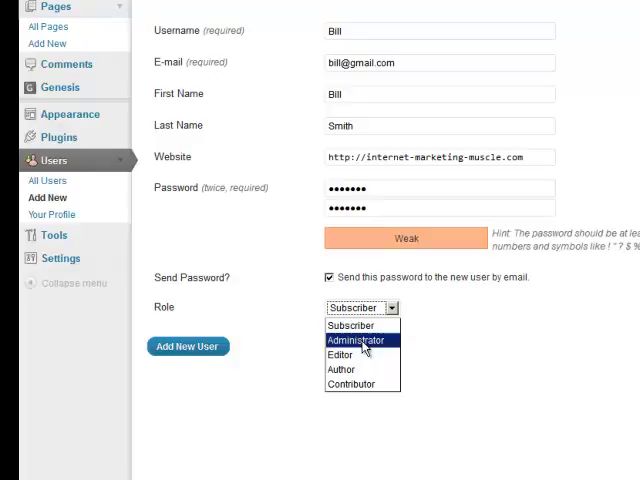
mouse_move(344, 356)
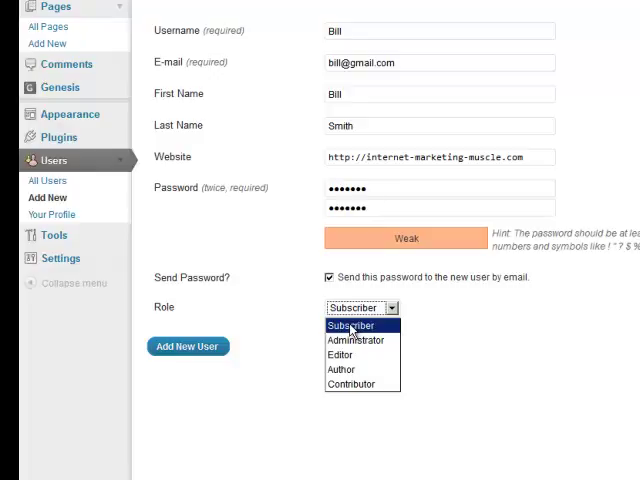
mouse_move(544, 330)
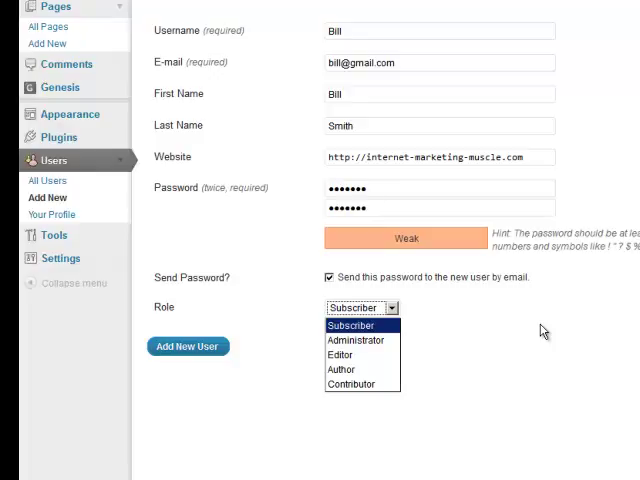
mouse_move(540, 322)
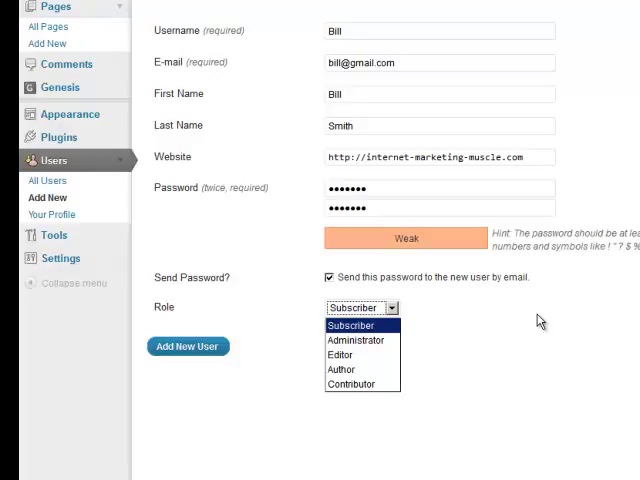
mouse_move(472, 318)
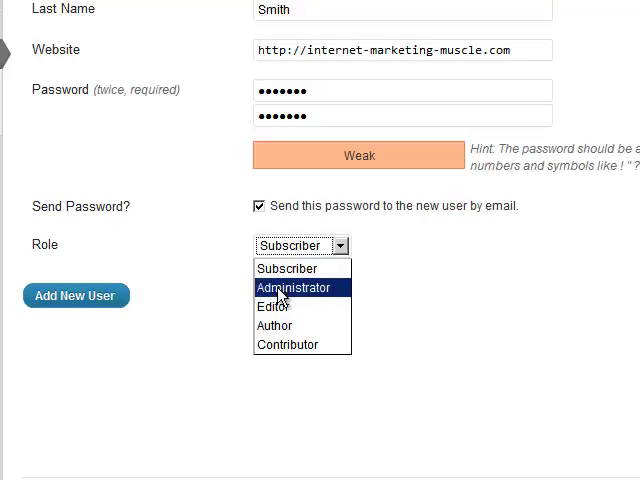
click(292, 288)
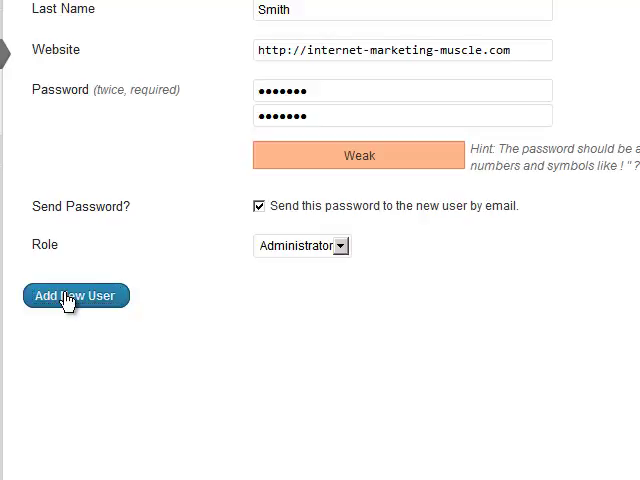
Submit Add New User so Bill Smith appears in the users list beside admin.
click(76, 296)
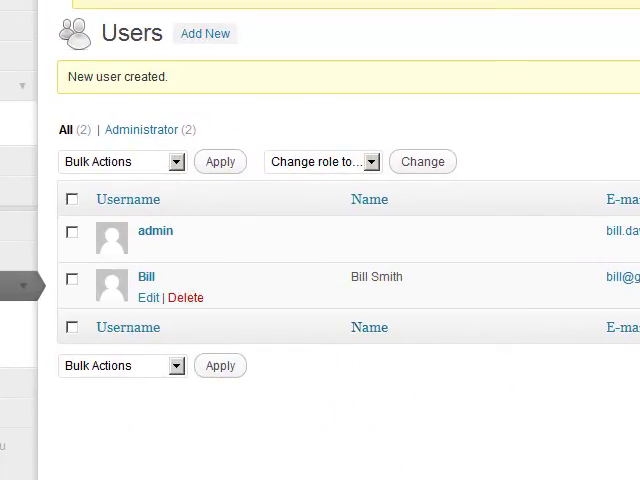
mouse_move(344, 296)
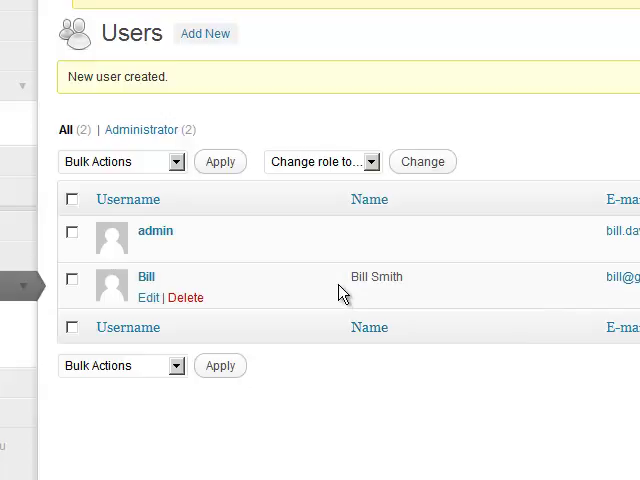
mouse_move(186, 298)
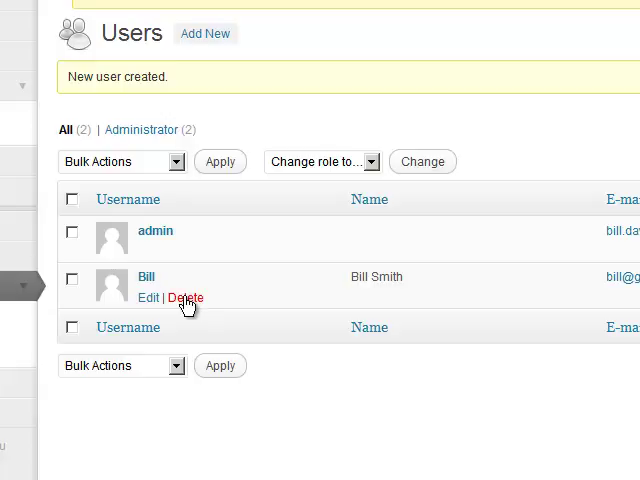
scroll(down, 3)
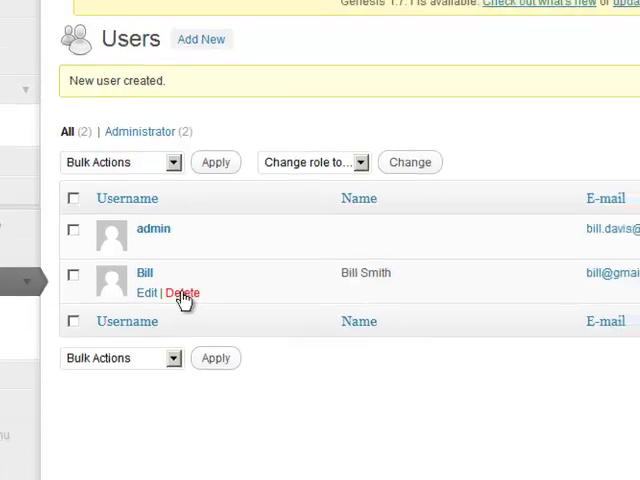
Begin deleting Bill and look at attributing his posts to another user.
click(182, 292)
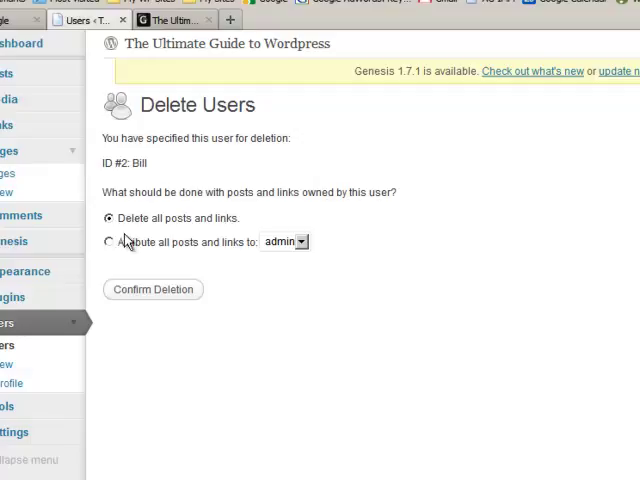
click(108, 240)
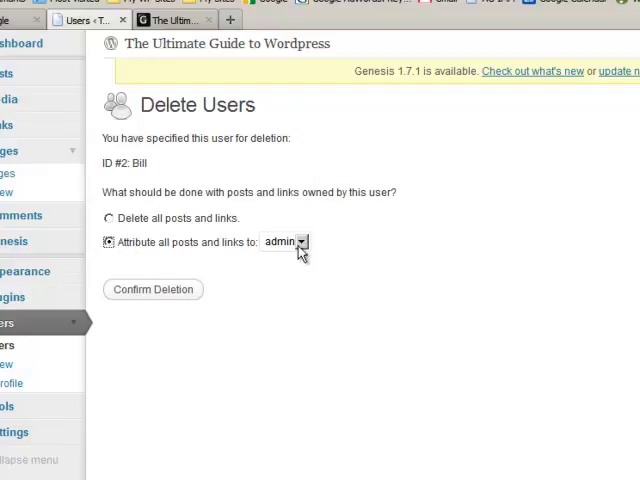
click(300, 242)
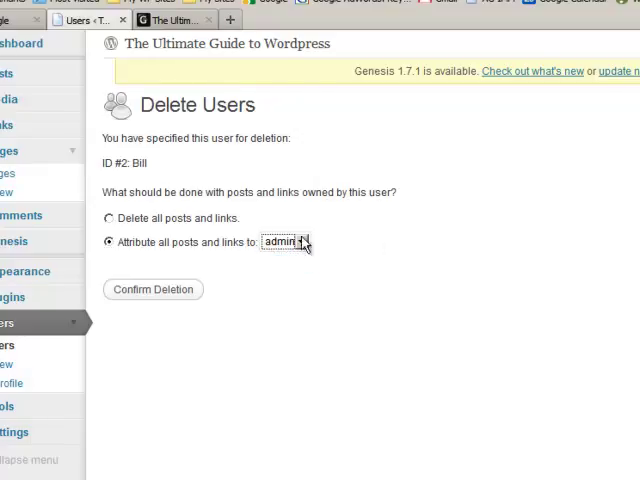
Choose to delete all of Bill's posts and links and confirm the deletion.
click(108, 218)
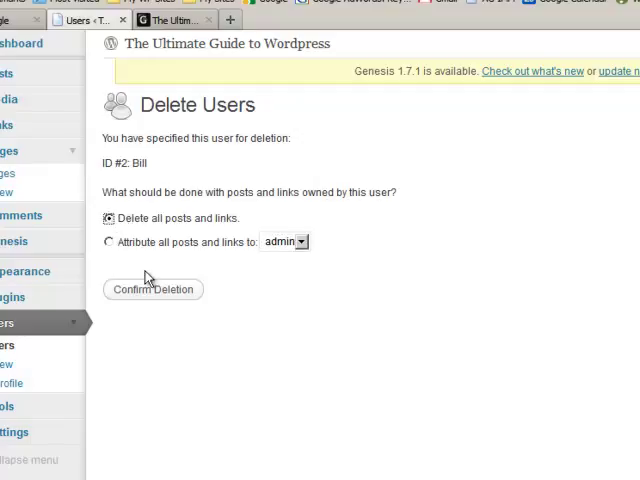
click(152, 288)
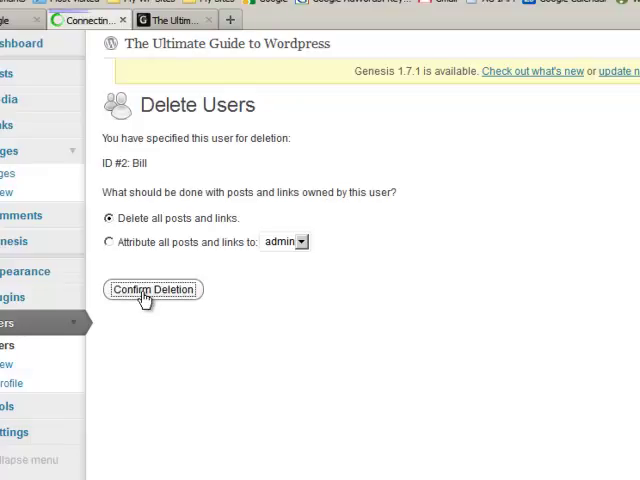
click(152, 288)
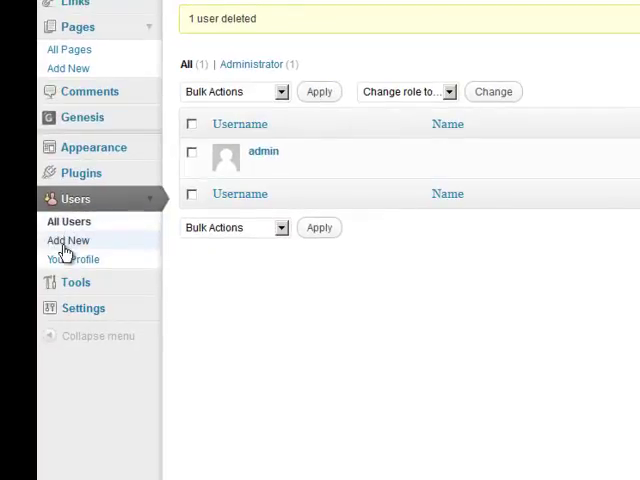
mouse_move(72, 260)
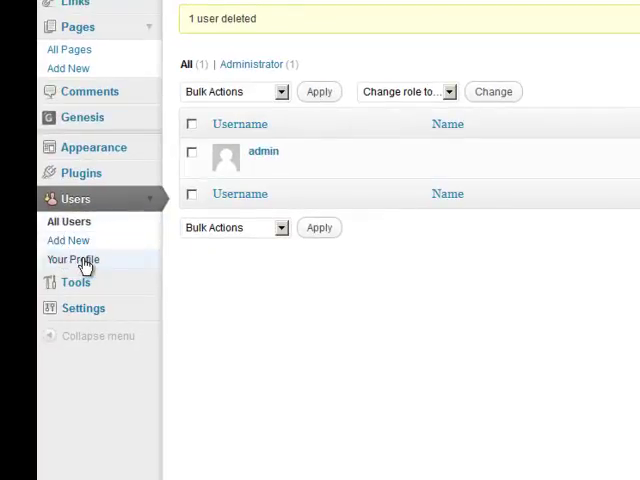
In Your Profile enter first name Tom, last name Smith, nickname Tom and edit the e-mail field.
click(72, 260)
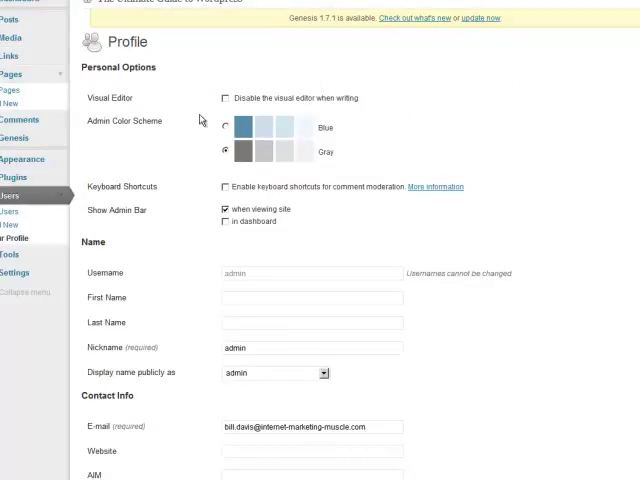
mouse_move(148, 102)
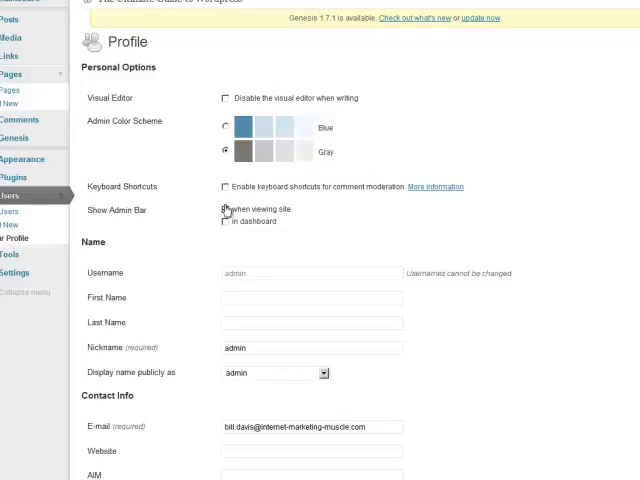
click(224, 210)
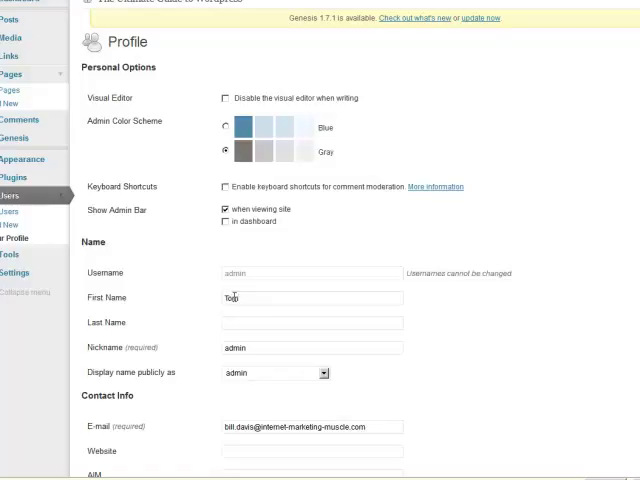
text(Smith)
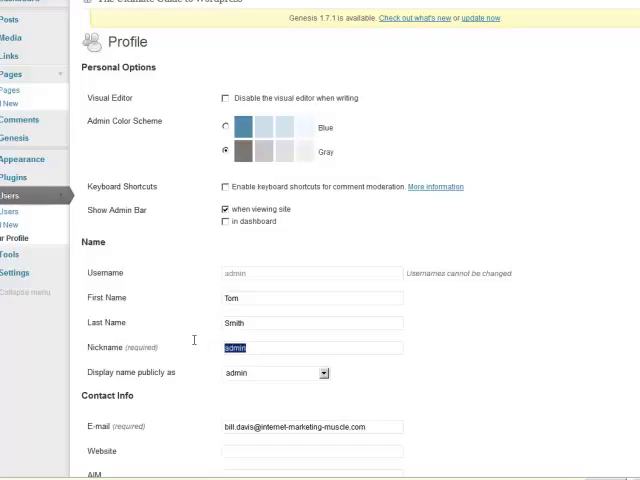
text(Tom)
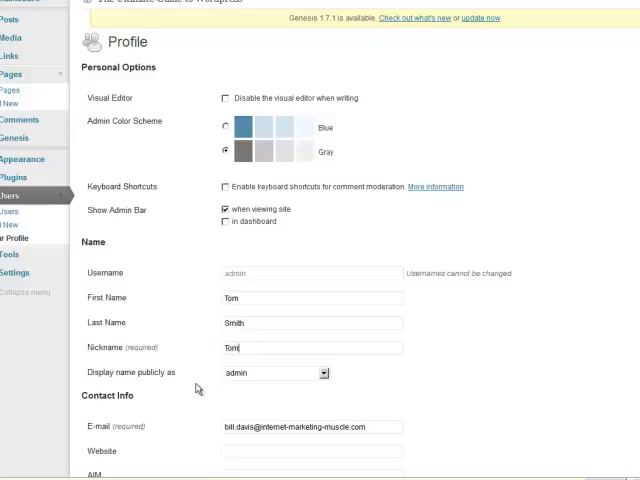
click(276, 372)
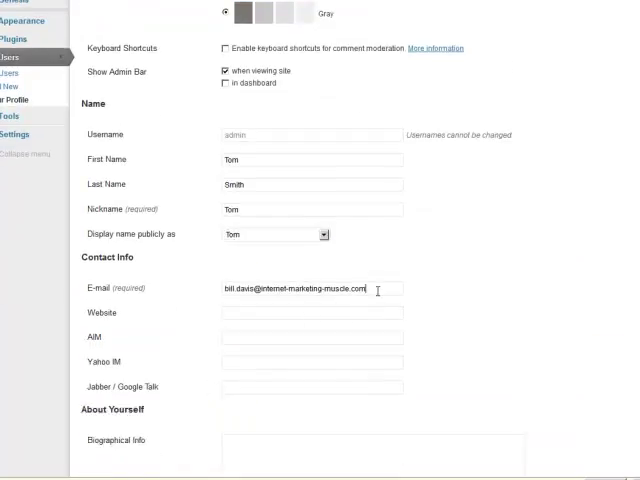
text(b)
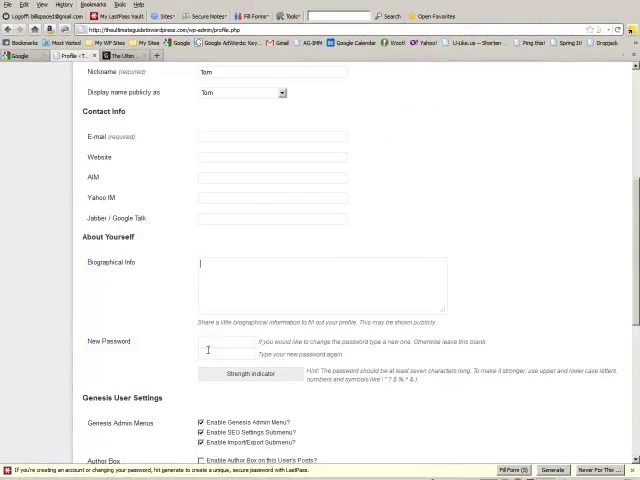
scroll(down, 3)
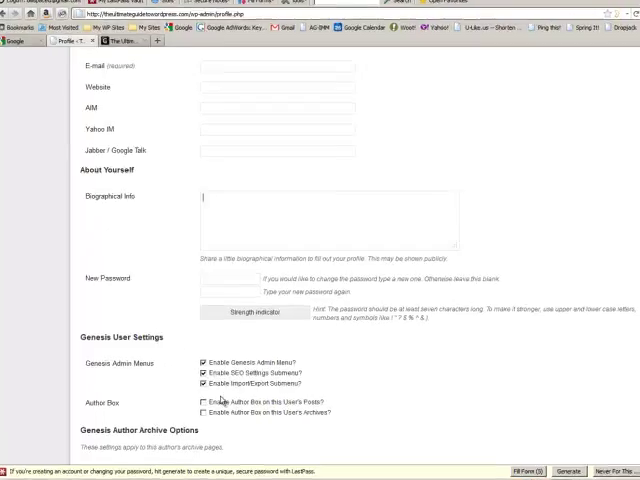
scroll(down, 3)
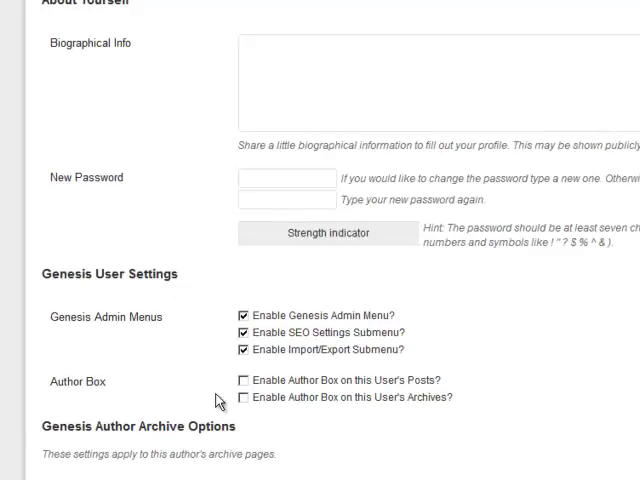
scroll(down, 3)
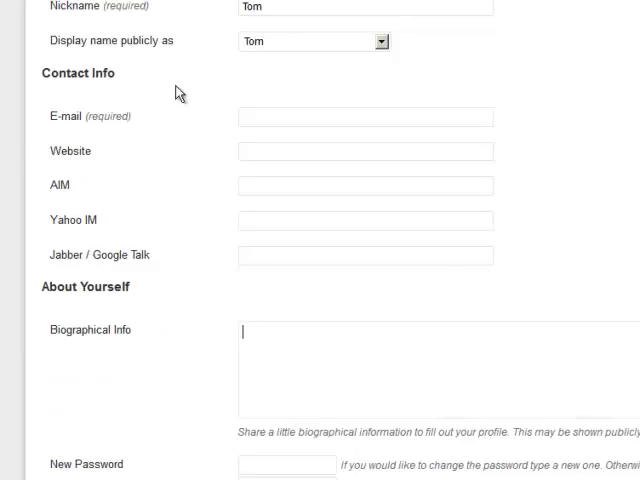
scroll(up, 3)
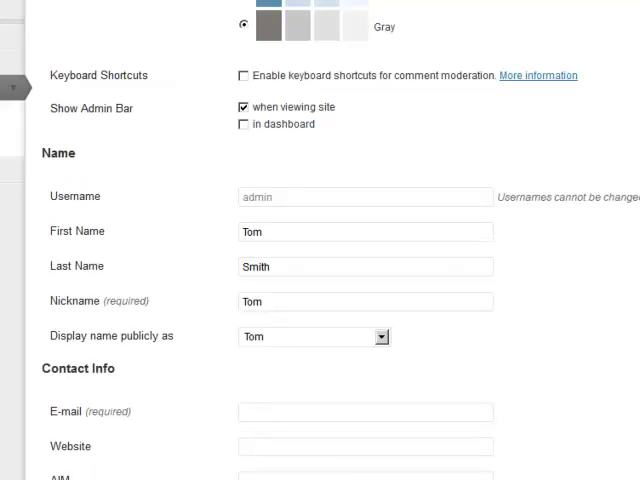